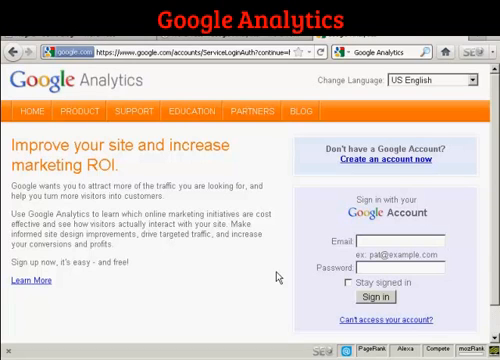
mouse_move(348, 62)
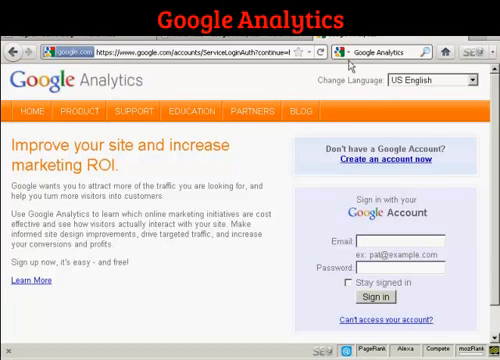
mouse_move(280, 172)
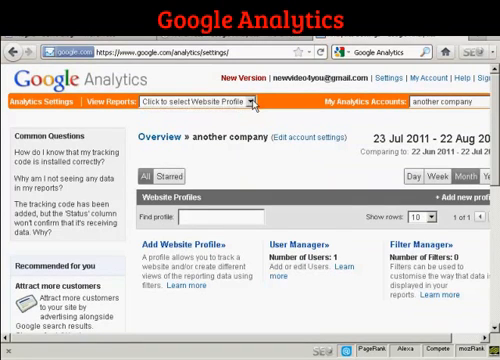
mouse_move(364, 164)
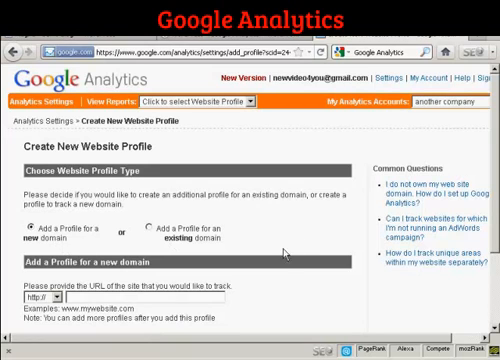
Step: Enter the new site's www address as the URL the new profile will track
scroll("down", 3)
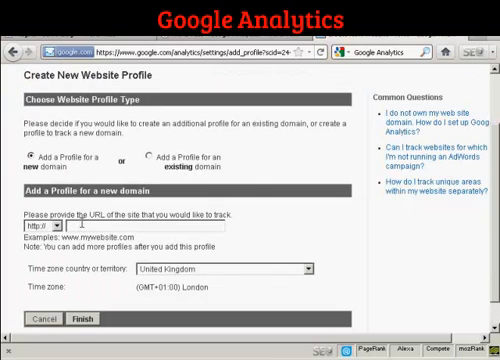
type("www.totalwebnet.com")
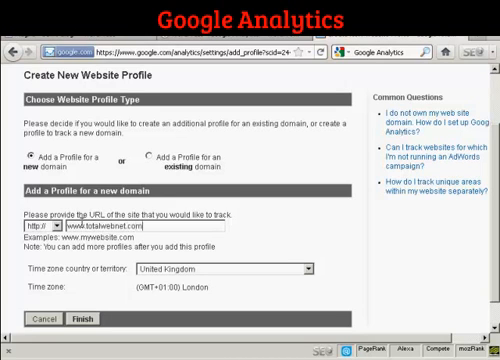
mouse_move(296, 268)
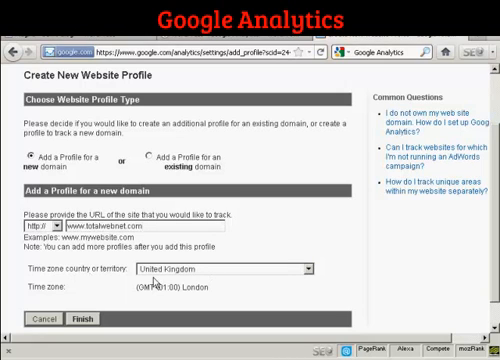
mouse_move(260, 280)
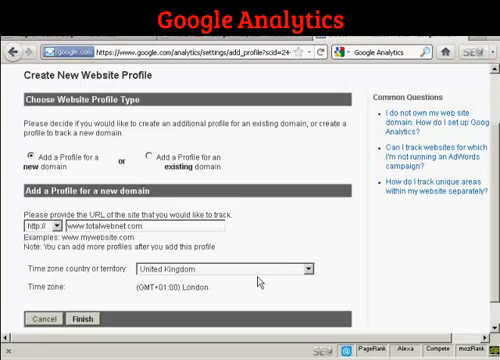
mouse_move(80, 280)
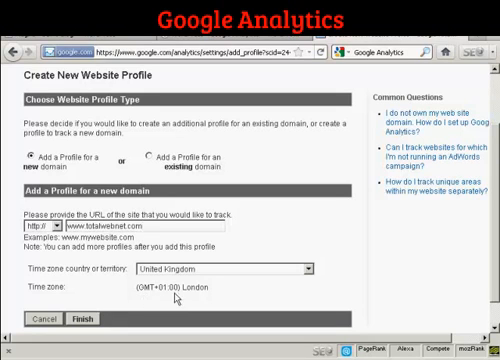
mouse_move(228, 292)
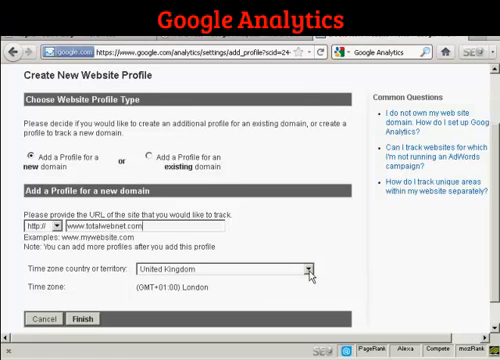
Step: Set the time zone to United Kingdom, (GMT+01:00) London, and finish creating the profile
left_click(304, 268)
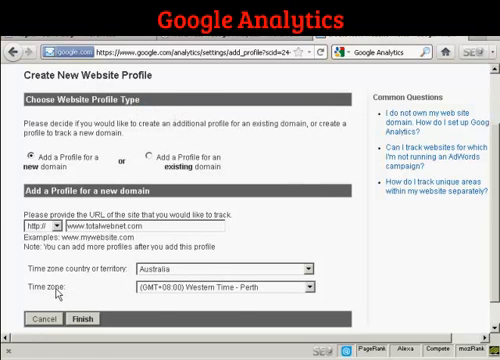
mouse_move(312, 292)
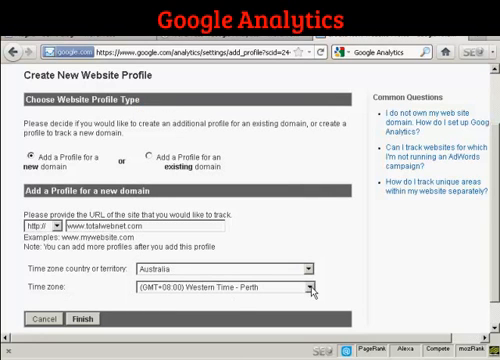
left_click(304, 288)
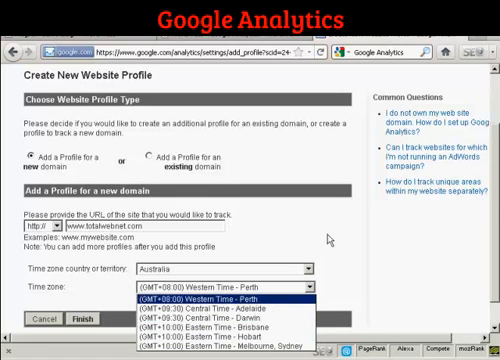
left_click(300, 266)
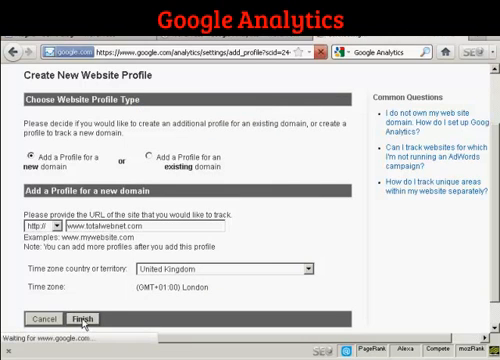
left_click(82, 318)
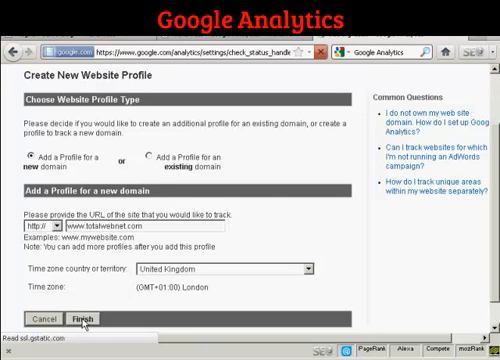
Step: Select the new profile's Web Property ID on the Tracking Code page and copy it
left_click(80, 320)
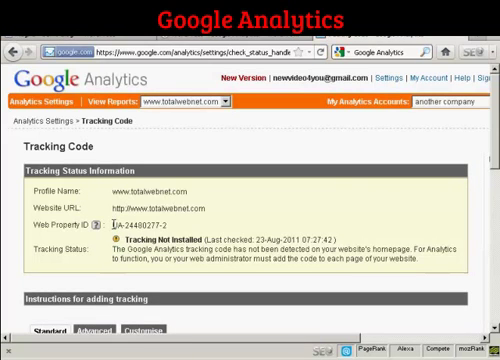
double_click(144, 218)
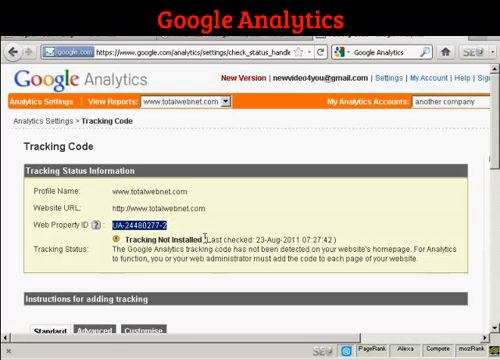
right_click(136, 218)
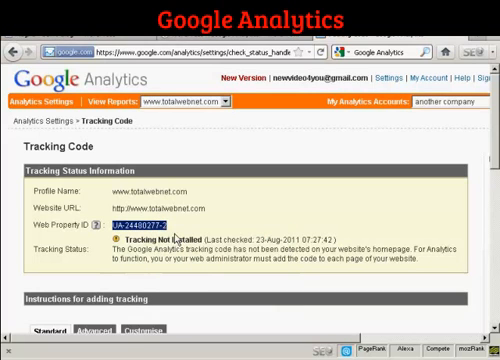
mouse_move(284, 338)
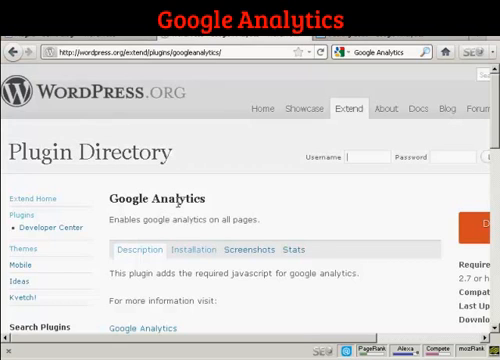
Step: Scroll through the Google Analytics plugin listing on WordPress.org and back up
scroll("down", 3)
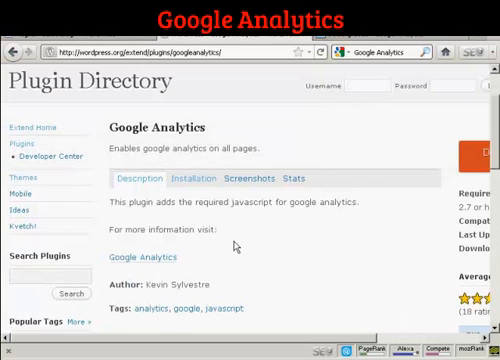
scroll("up", 3)
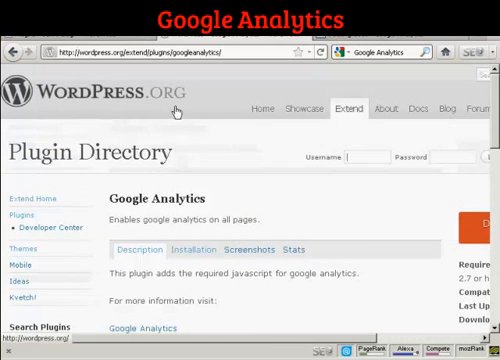
mouse_move(48, 42)
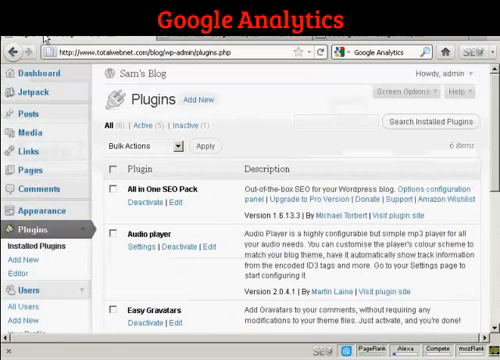
mouse_move(276, 134)
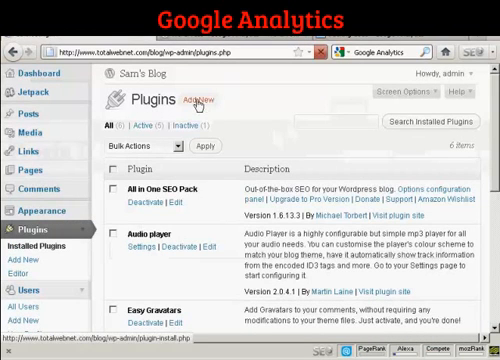
Step: Search the Add New plugin directory for "Google Analytics"
left_click(200, 100)
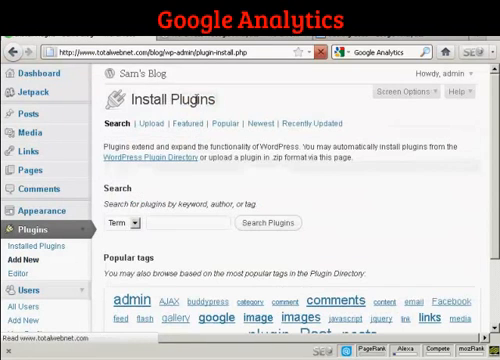
left_click(156, 224)
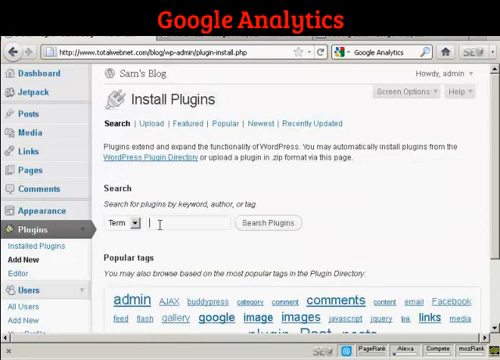
type("Google Analytics")
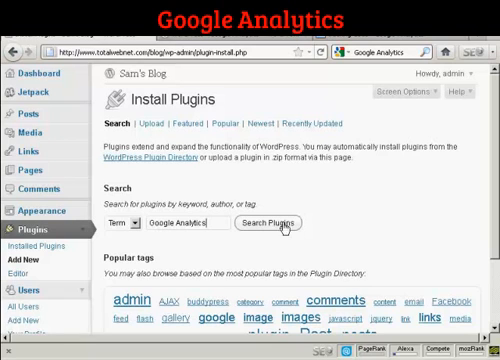
mouse_move(276, 228)
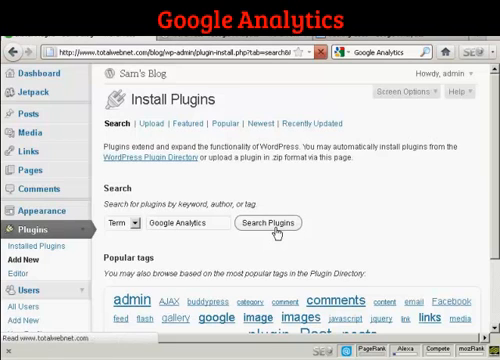
left_click(274, 222)
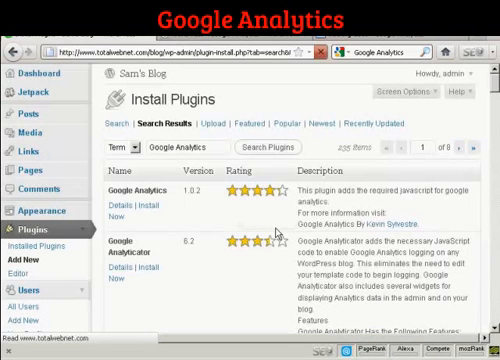
mouse_move(282, 224)
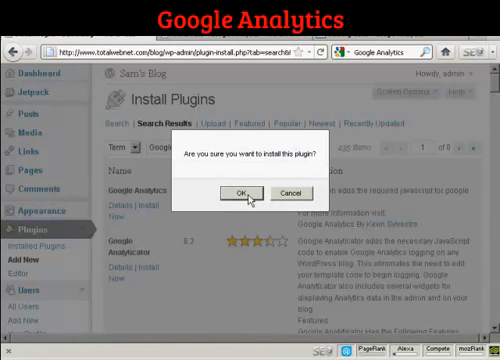
Step: Confirm installing Google Analytics 1.0.2 and activate the newly installed plugin
left_click(248, 192)
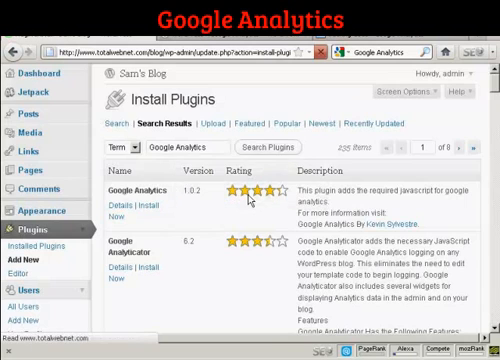
left_click(132, 206)
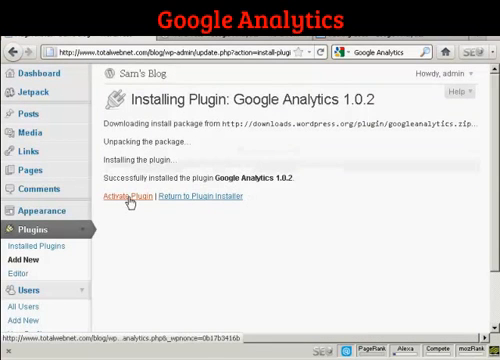
mouse_move(124, 198)
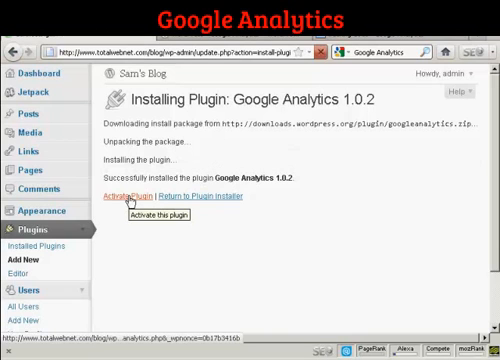
left_click(130, 196)
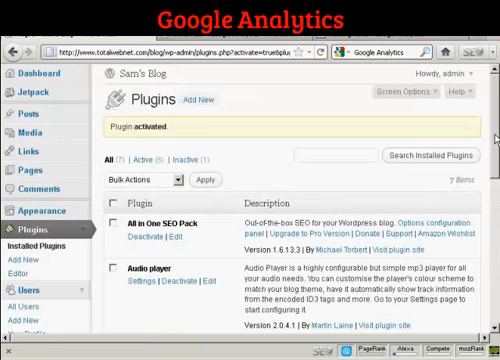
Step: Go to Settings in the admin sidebar and reach the Google Analytics plugin options
scroll("down", 3)
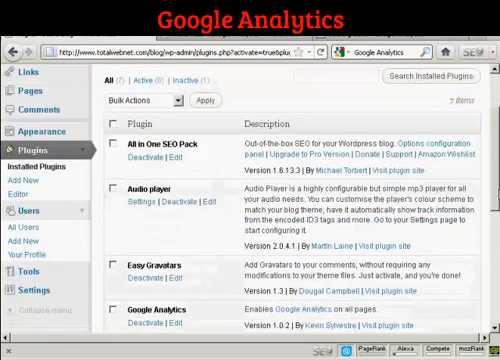
scroll("down", 3)
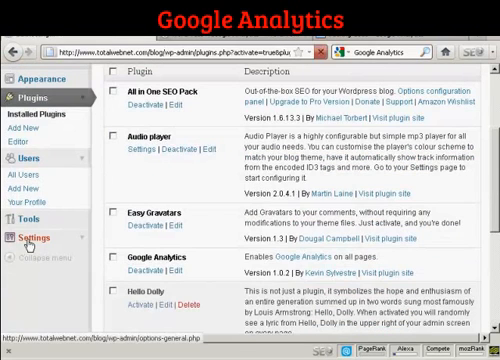
left_click(36, 236)
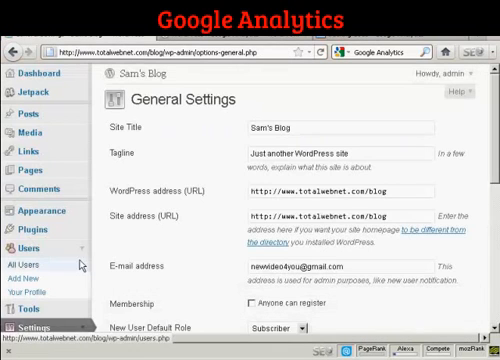
scroll("down", 3)
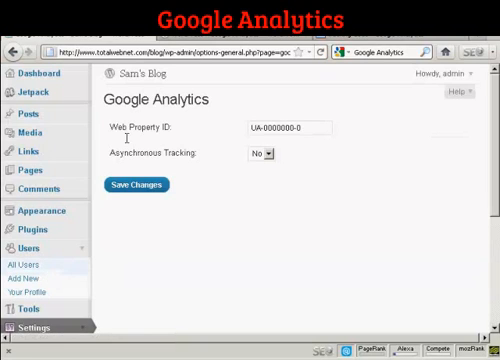
mouse_move(170, 140)
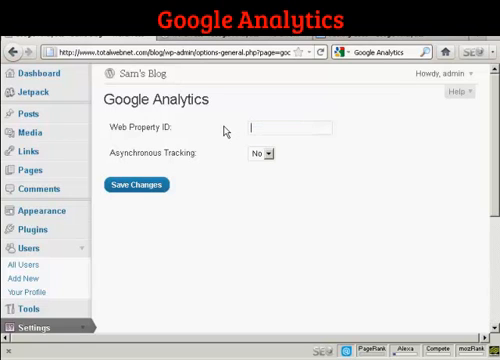
Step: Enter Web Property ID UA-24480277-2, keep Asynchronous Tracking at No, and save the changes
type("UA-24480277-2")
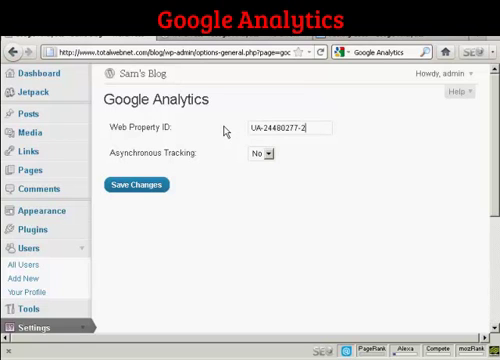
mouse_move(272, 144)
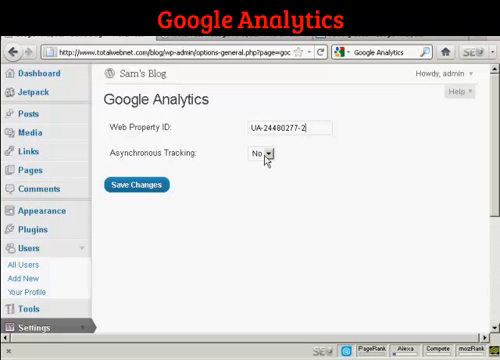
left_click(268, 152)
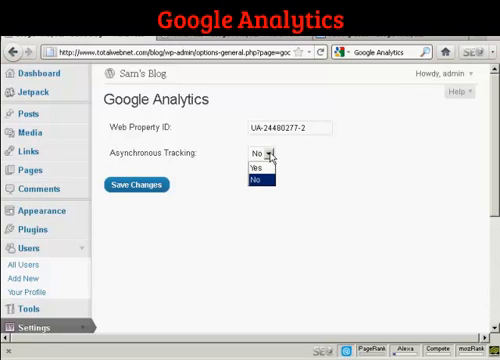
left_click(272, 180)
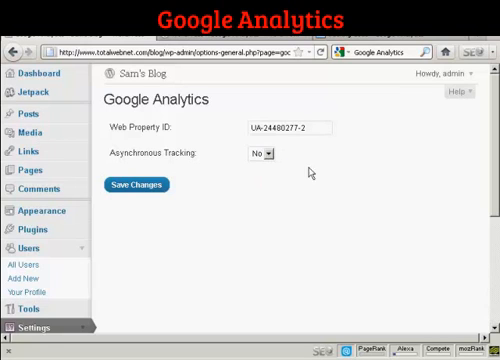
left_click(136, 184)
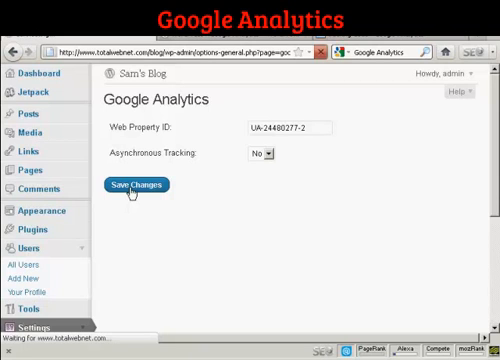
left_click(148, 186)
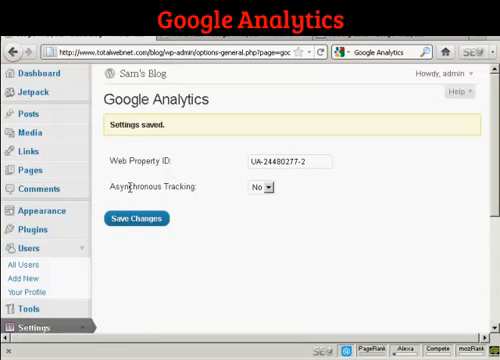